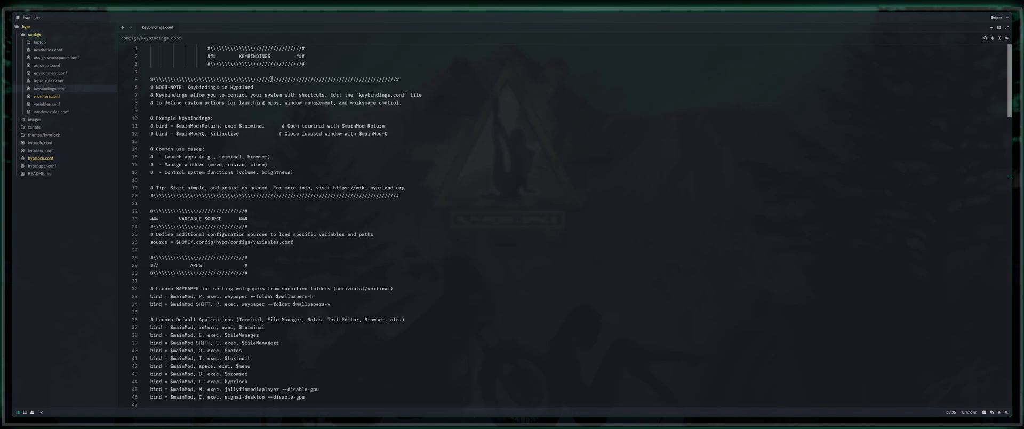
pyautogui.moveTo(169, 94)
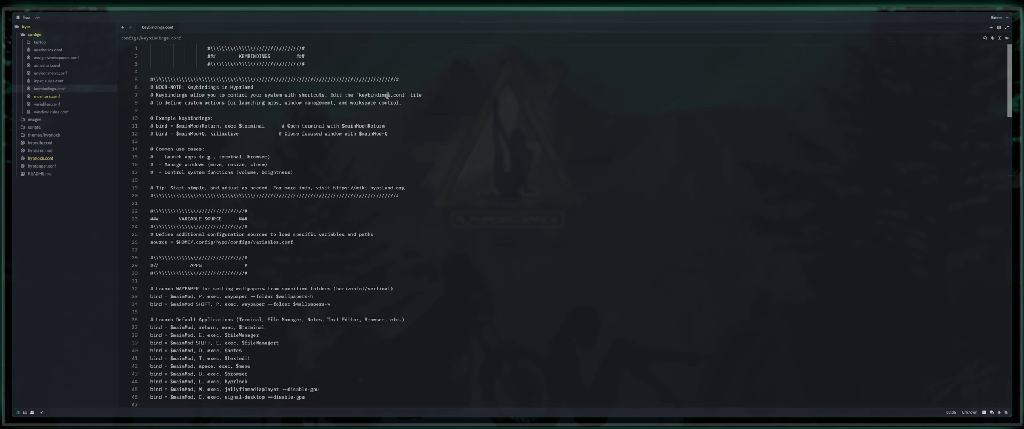
pyautogui.moveTo(214, 102)
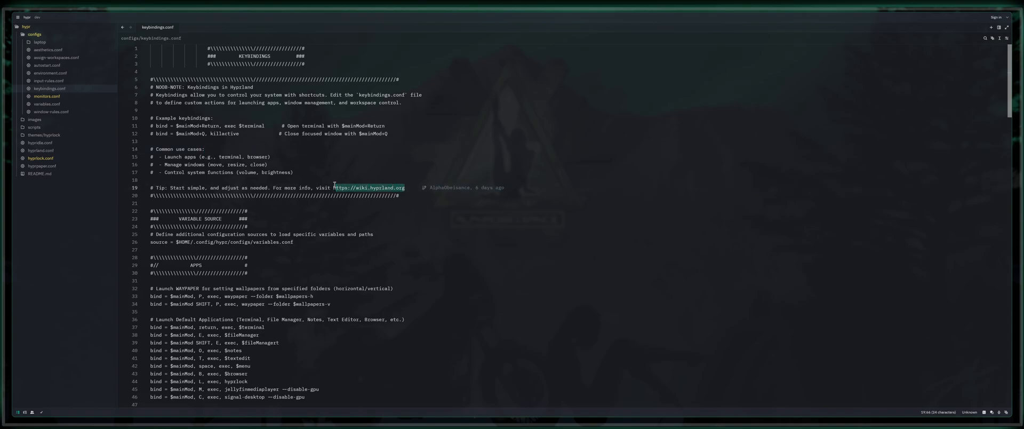
# In a new terminal, type 'yay -S waypaper hypridle hyprlock hyprpaper hyprshot' without running it.
pyautogui.scroll(-3)
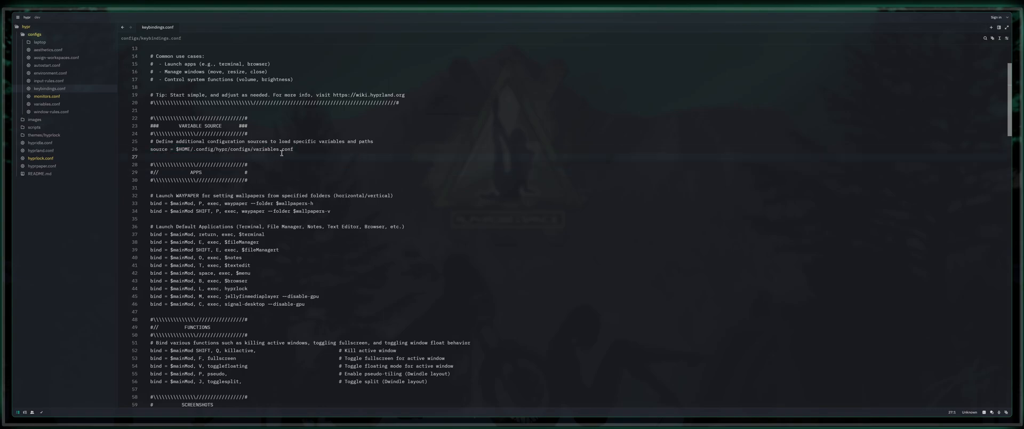
pyautogui.doubleClick(274, 148)
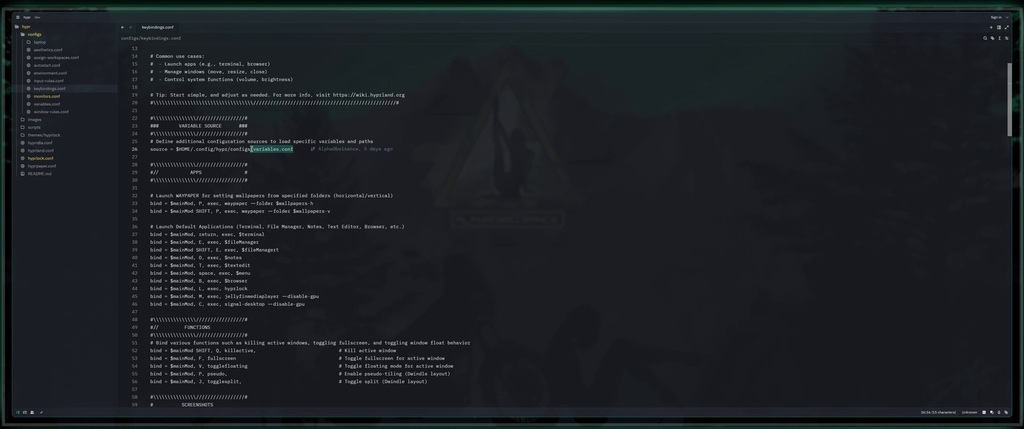
pyautogui.moveTo(355, 224)
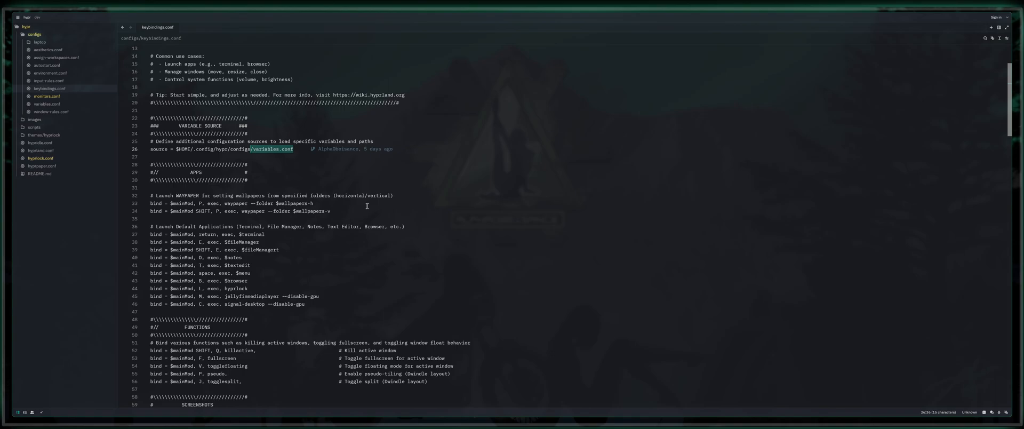
pyautogui.moveTo(332, 213)
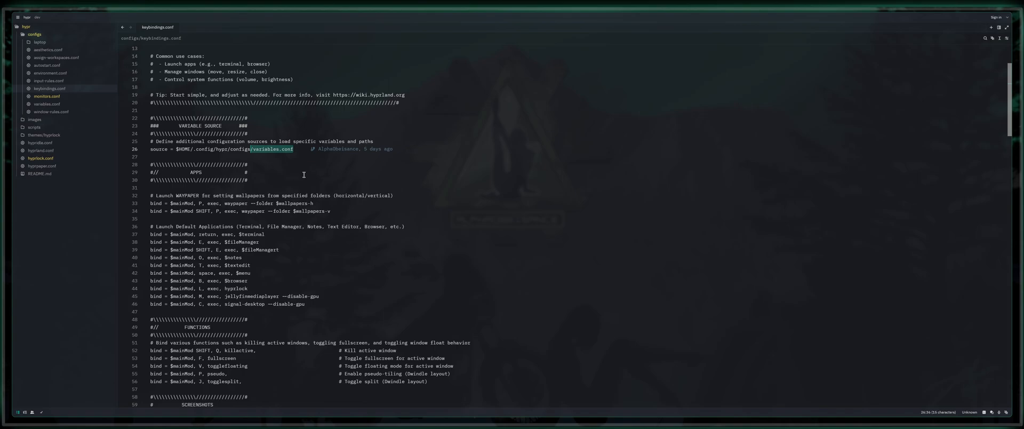
pyautogui.moveTo(360, 175)
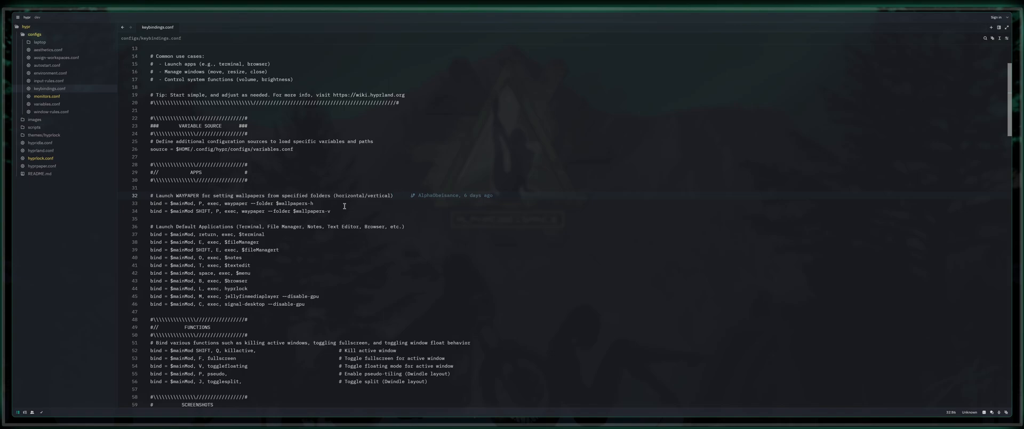
pyautogui.moveTo(430, 198)
pyautogui.write('yay -S')
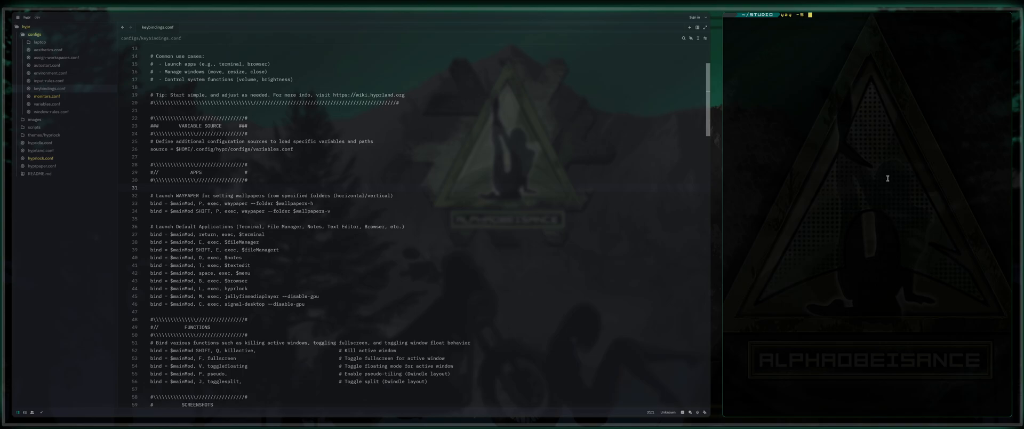
pyautogui.write('waypaper h')
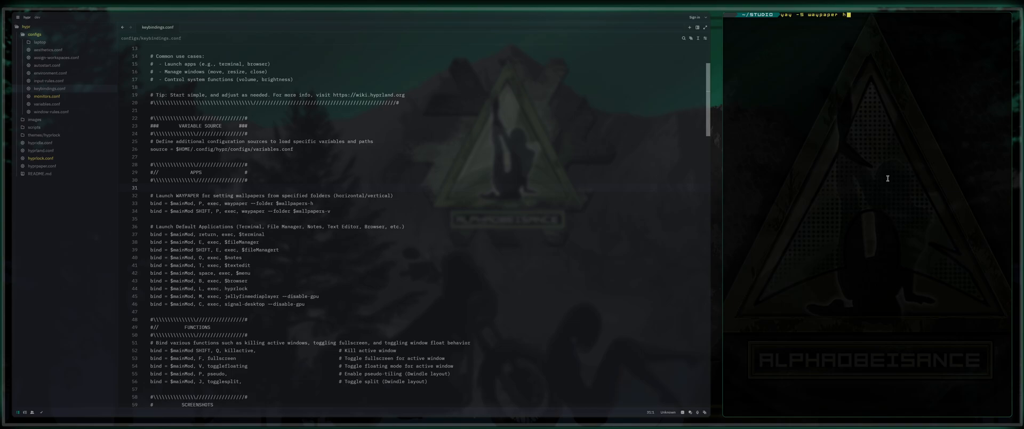
pyautogui.write('ypridle hyprlock hyprpaper')
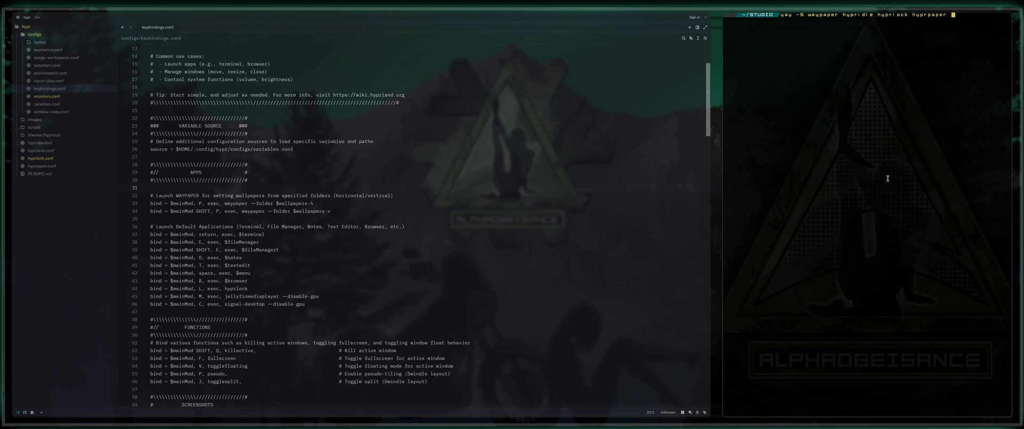
pyautogui.write('hyprshot')
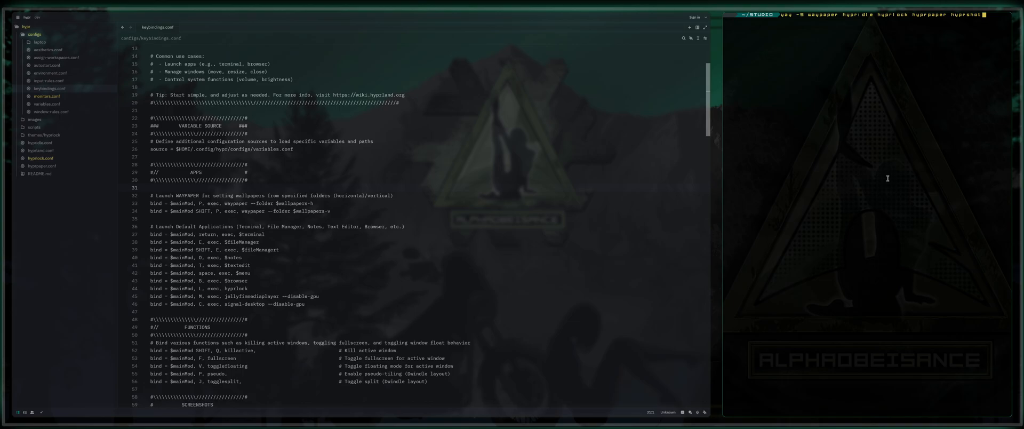
pyautogui.moveTo(864, 166)
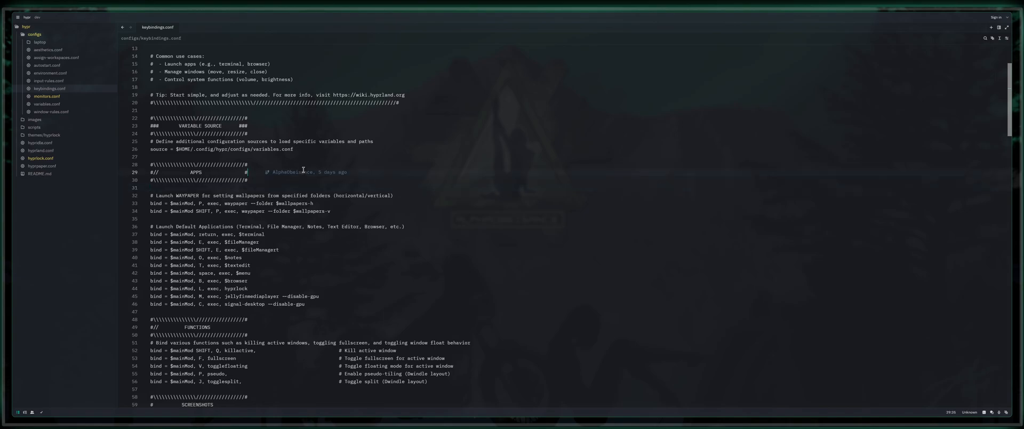
pyautogui.moveTo(220, 180)
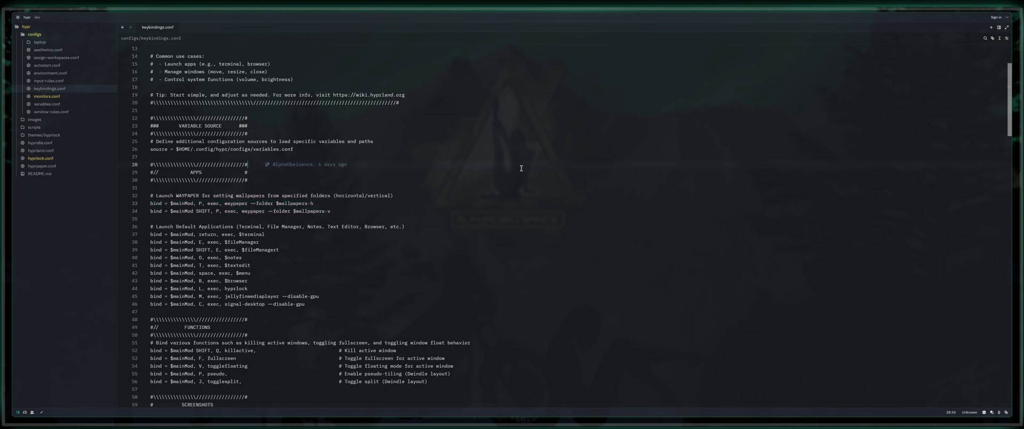
pyautogui.moveTo(568, 220)
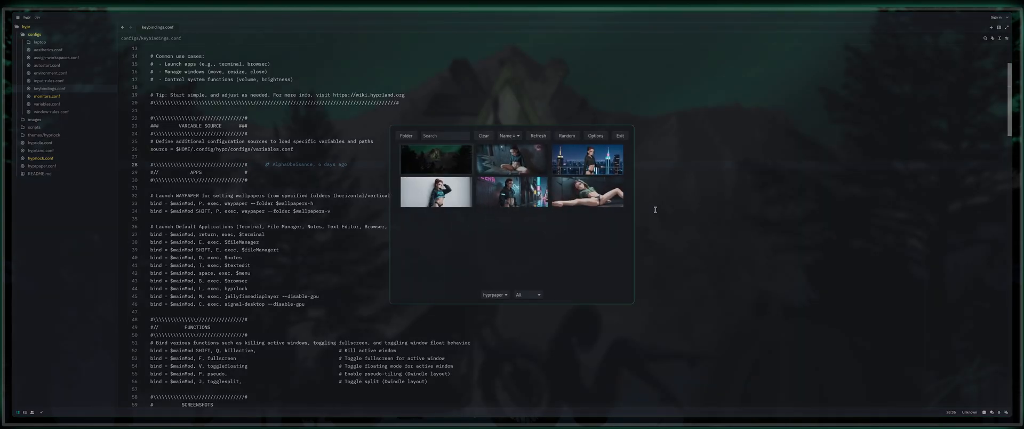
pyautogui.moveTo(511, 135); pyautogui.dragTo(697, 60)
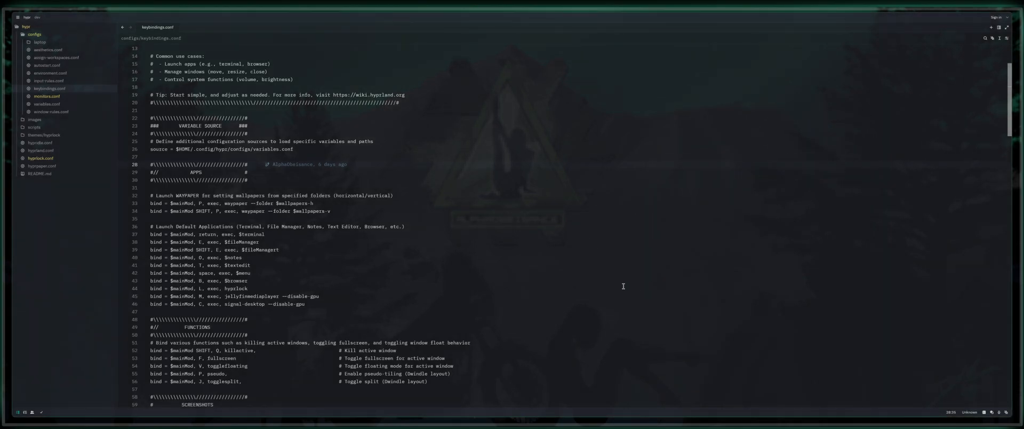
pyautogui.moveTo(491, 129)
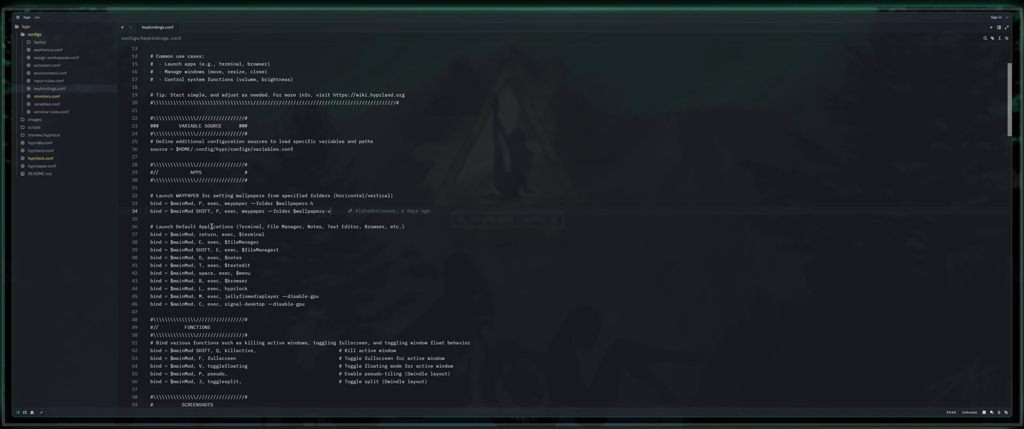
# Highlight the $fileManager variable and the notes app launch bind line in the APPS section.
pyautogui.doubleClick(252, 226)
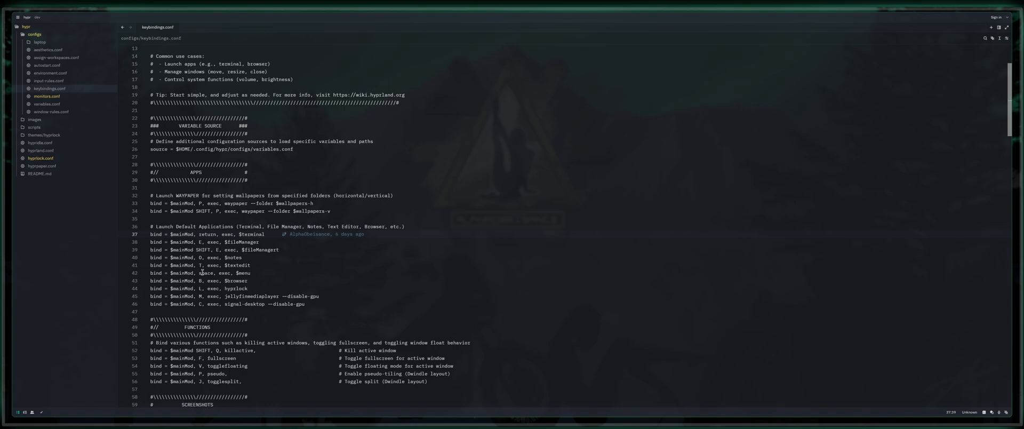
pyautogui.doubleClick(239, 242)
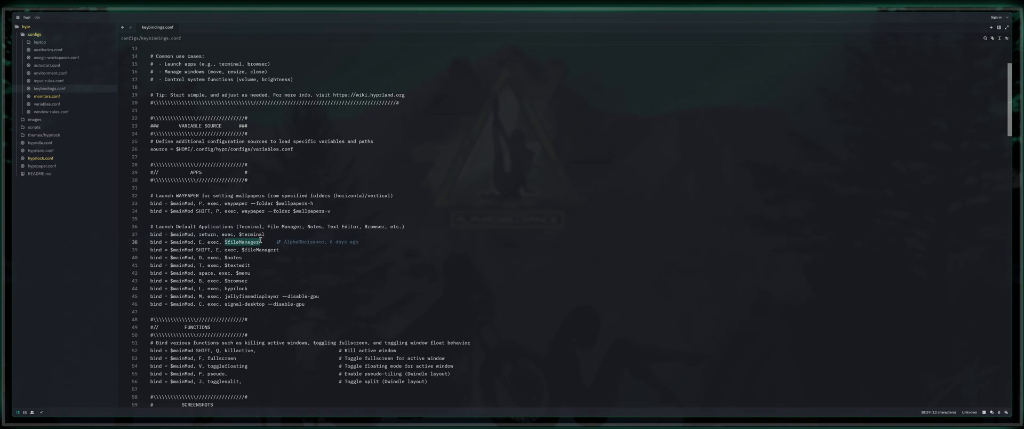
pyautogui.doubleClick(242, 241)
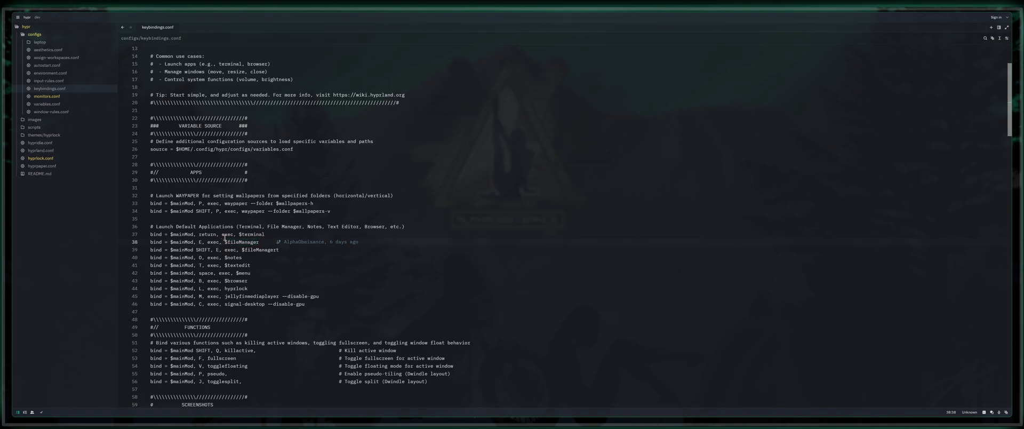
pyautogui.doubleClick(242, 242)
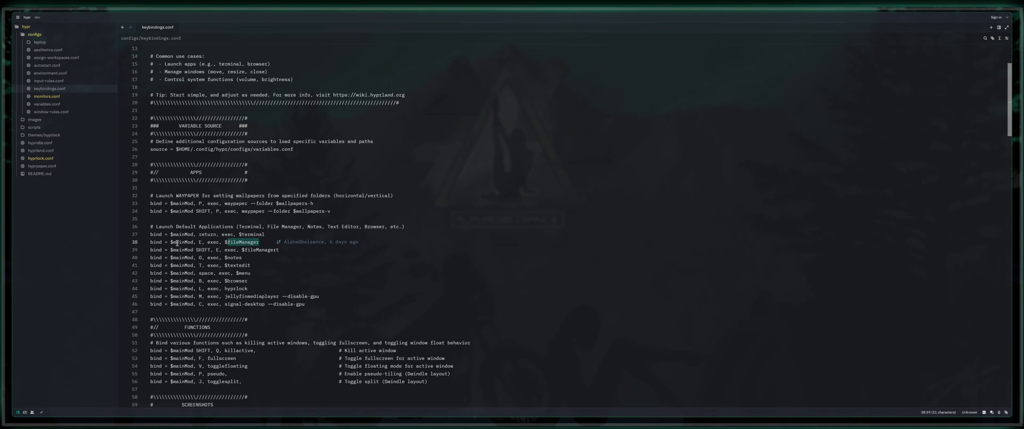
pyautogui.moveTo(564, 229)
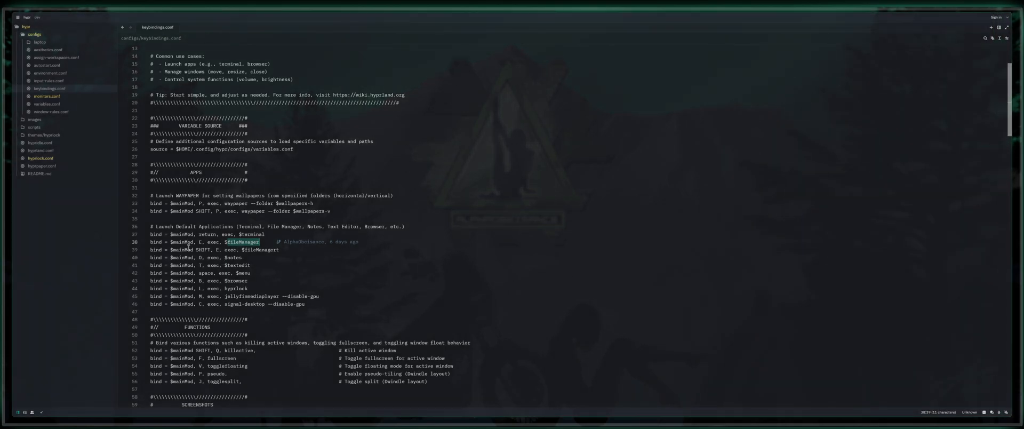
pyautogui.moveTo(329, 267)
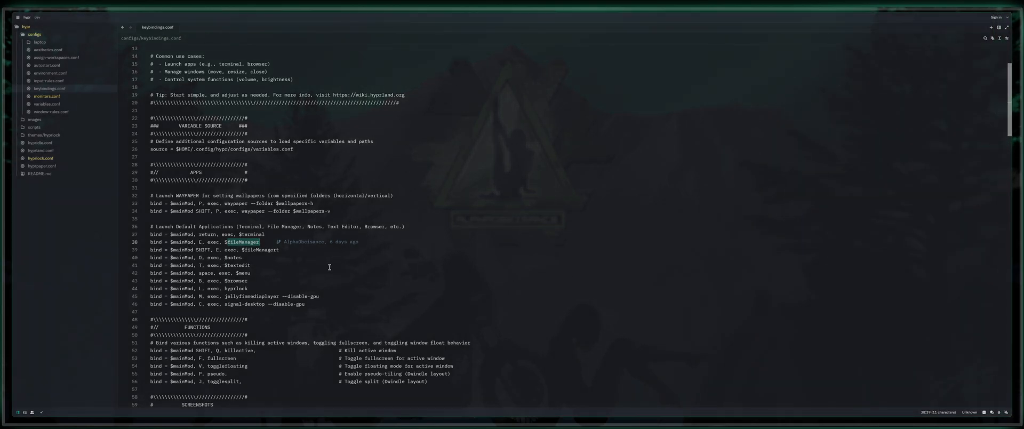
pyautogui.moveTo(769, 197)
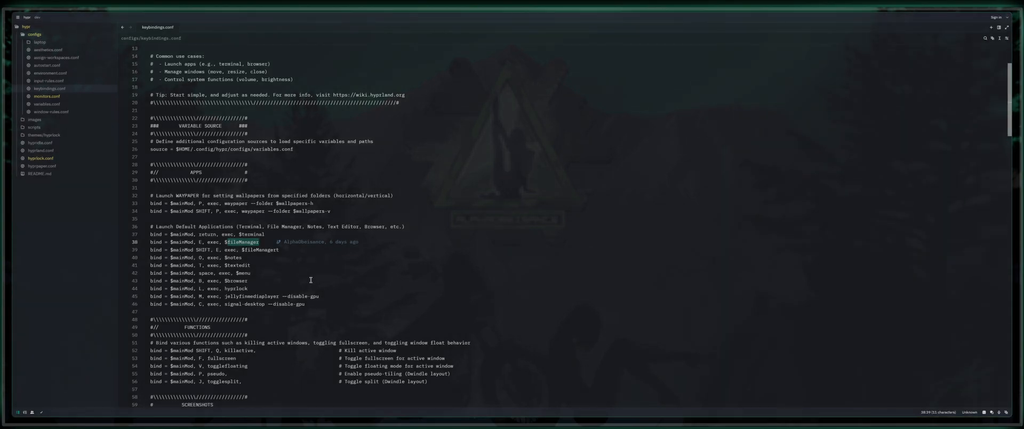
pyautogui.moveTo(254, 266)
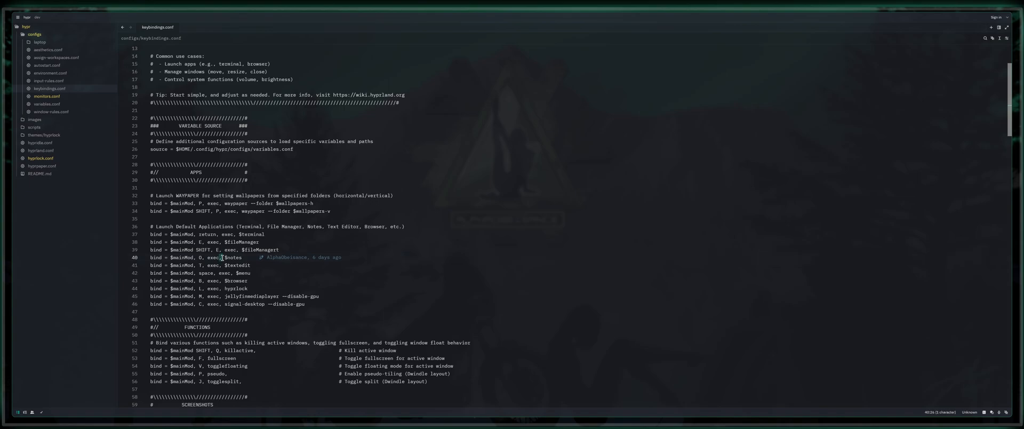
pyautogui.tripleClick(196, 257)
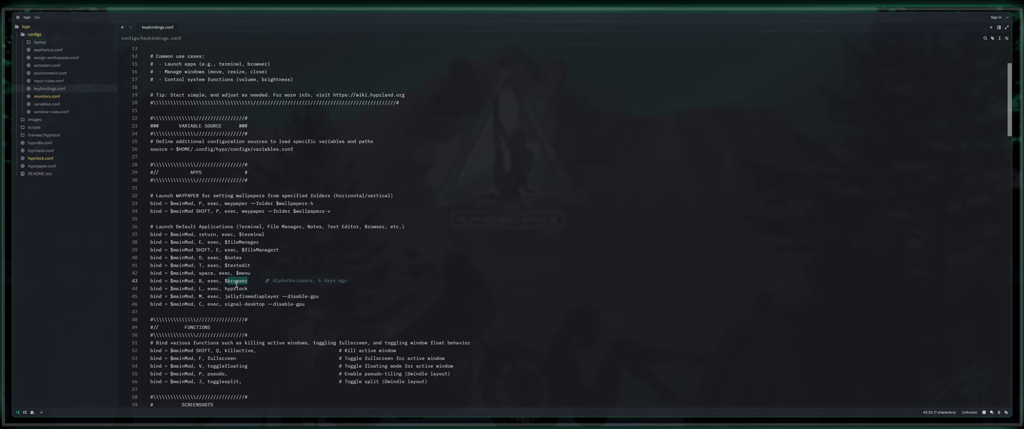
pyautogui.moveTo(225, 296)
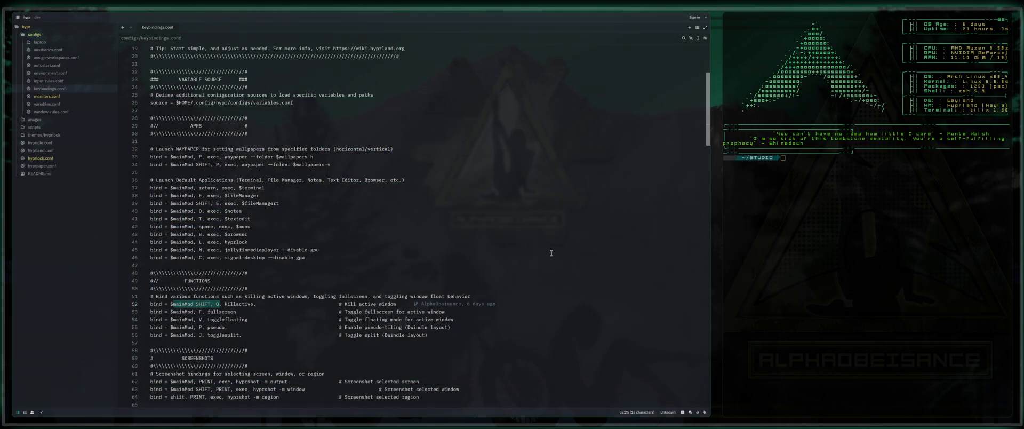
# Scroll down to the SCREENSHOTS section and highlight the screenshot bind's output option.
pyautogui.scroll(-3)
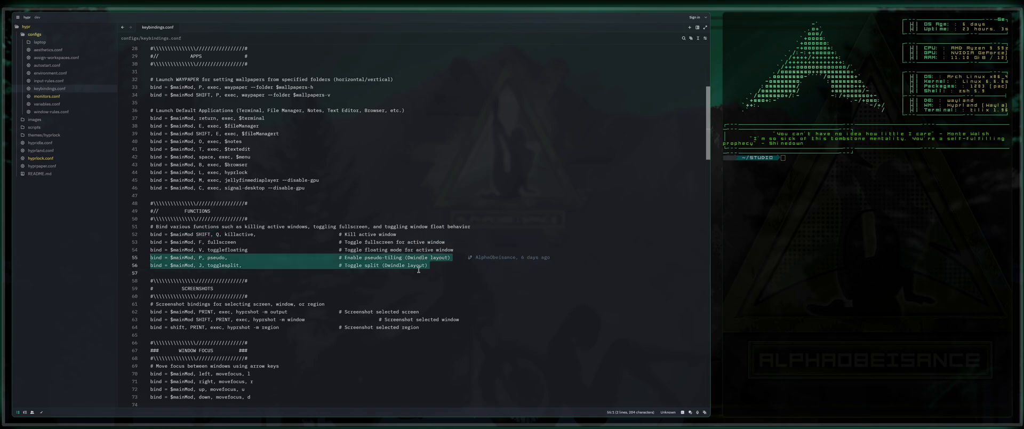
pyautogui.scroll(-3)
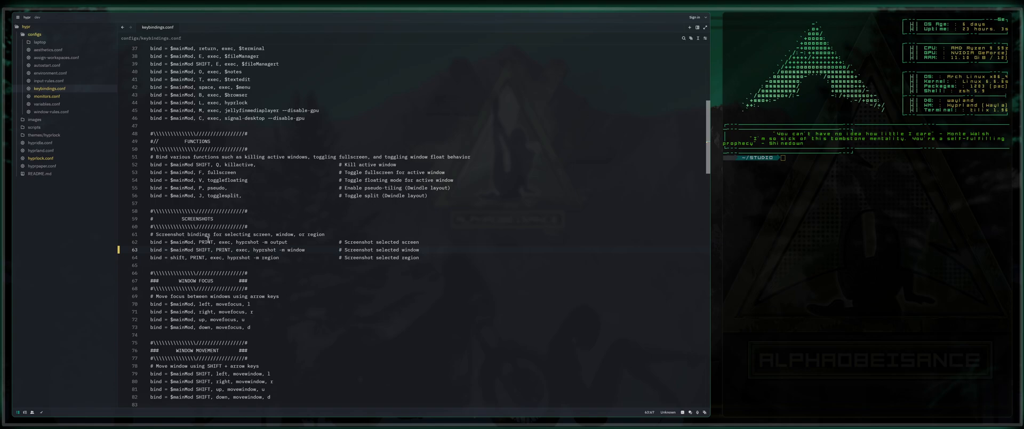
pyautogui.moveTo(229, 250)
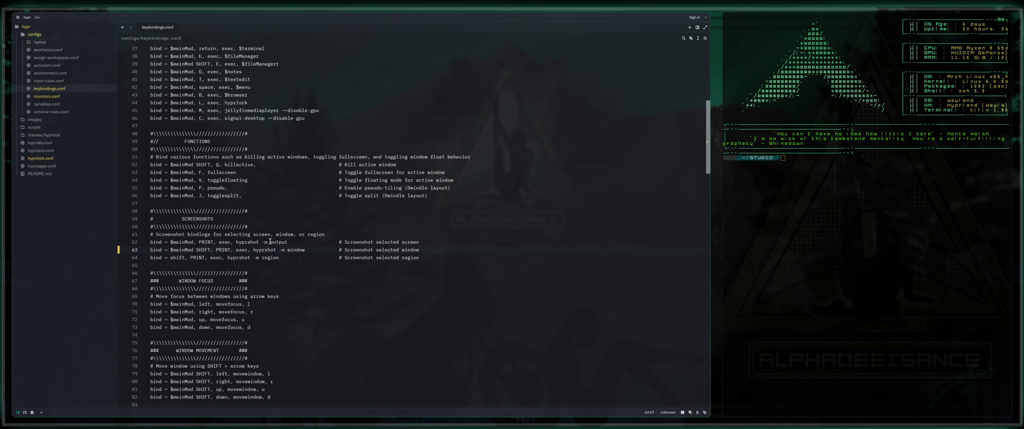
pyautogui.doubleClick(294, 249)
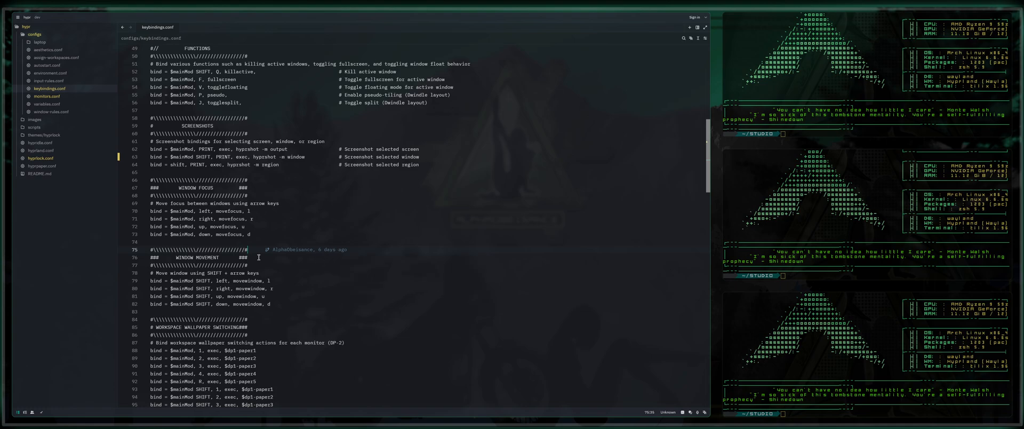
pyautogui.moveTo(395, 253)
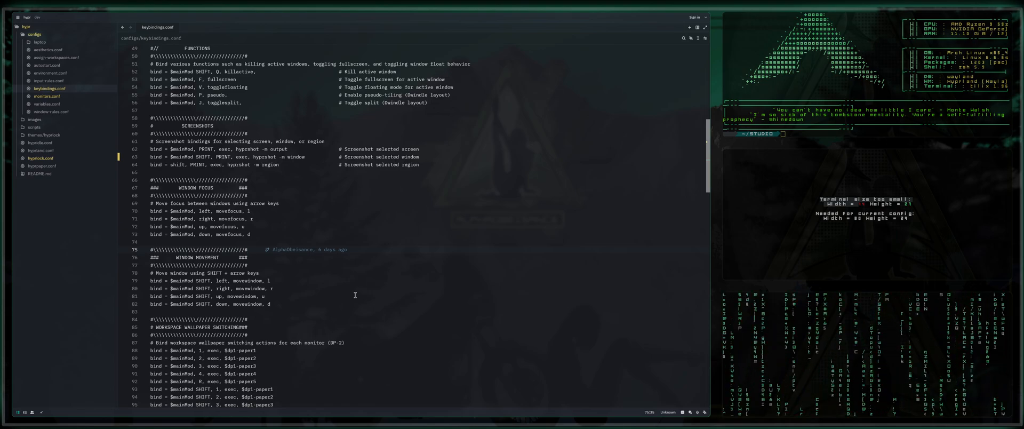
# Scroll keybindings.conf down past wallpaper switching to the workspace notification binds.
pyautogui.scroll(-3)
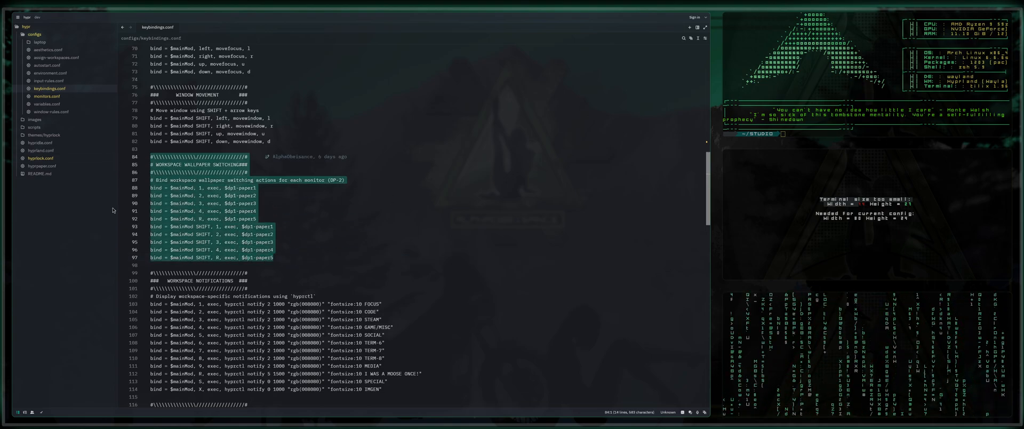
pyautogui.scroll(-3)
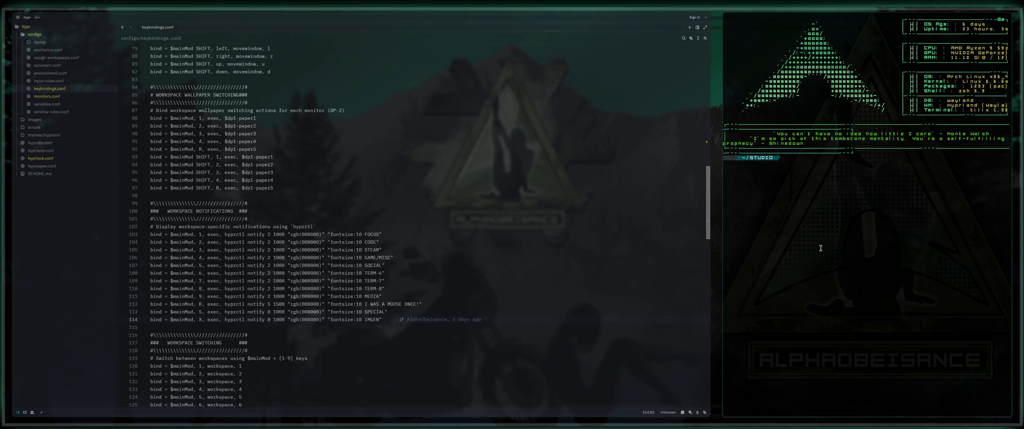
pyautogui.moveTo(823, 233)
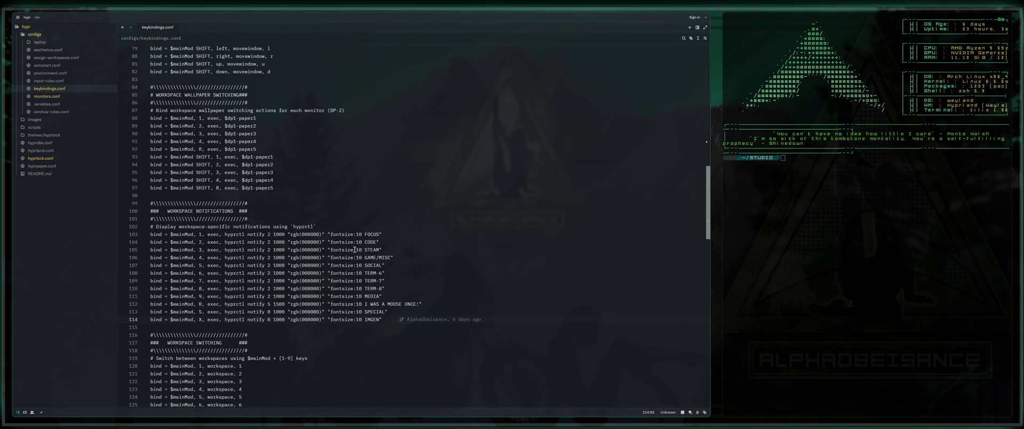
# Select the workspace wallpaper switching block, lines 84–97, then scroll toward Workspace Switching.
pyautogui.moveTo(151, 87); pyautogui.dragTo(274, 188)
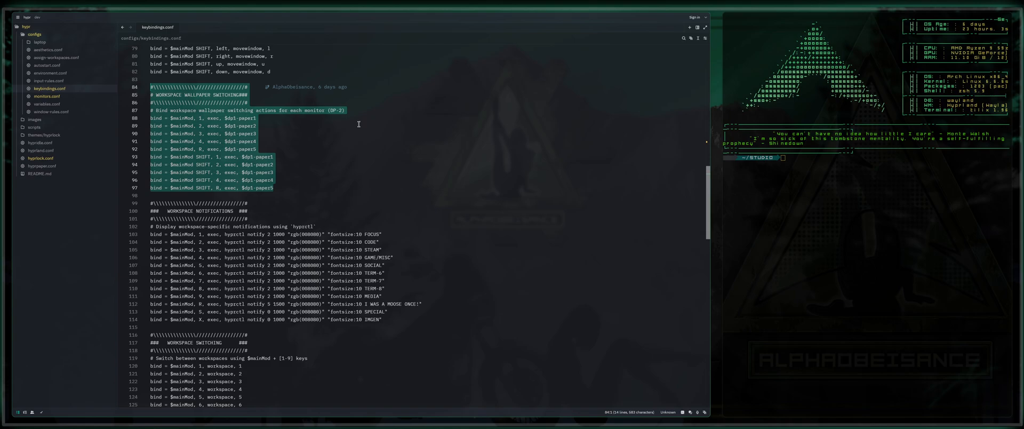
pyautogui.scroll(-3)
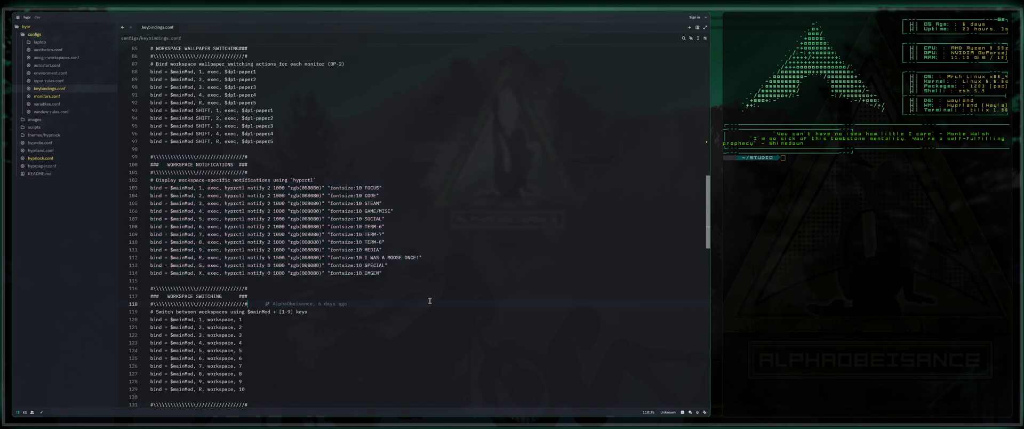
# Scroll past the workspace switching binds down to the WINDOW MOVEMENT section.
pyautogui.scroll(-3)
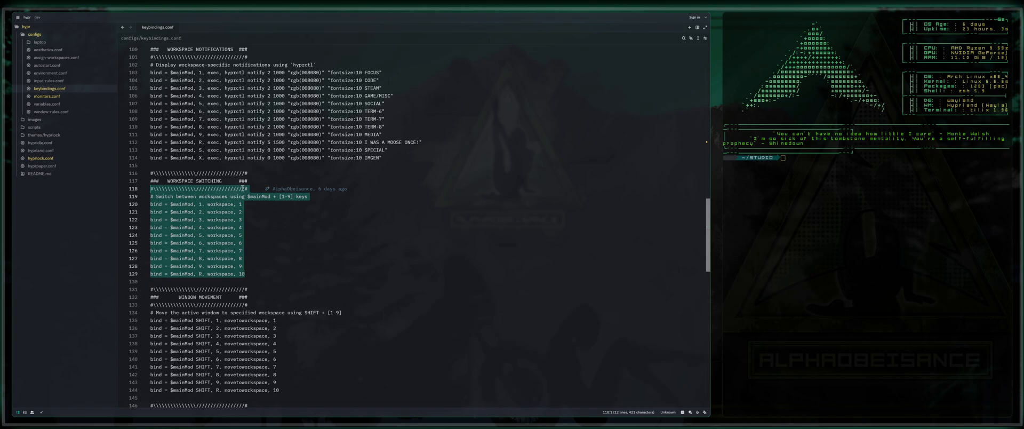
pyautogui.scroll(-3)
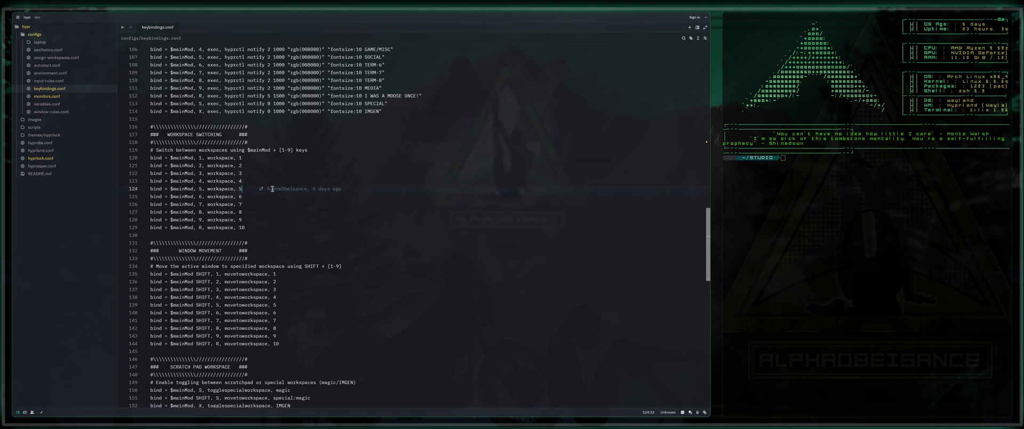
pyautogui.moveTo(259, 203)
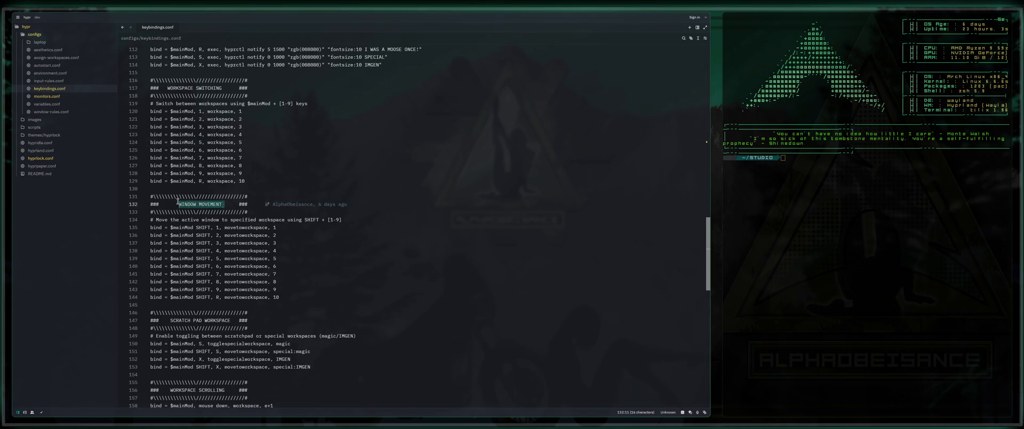
pyautogui.scroll(-3)
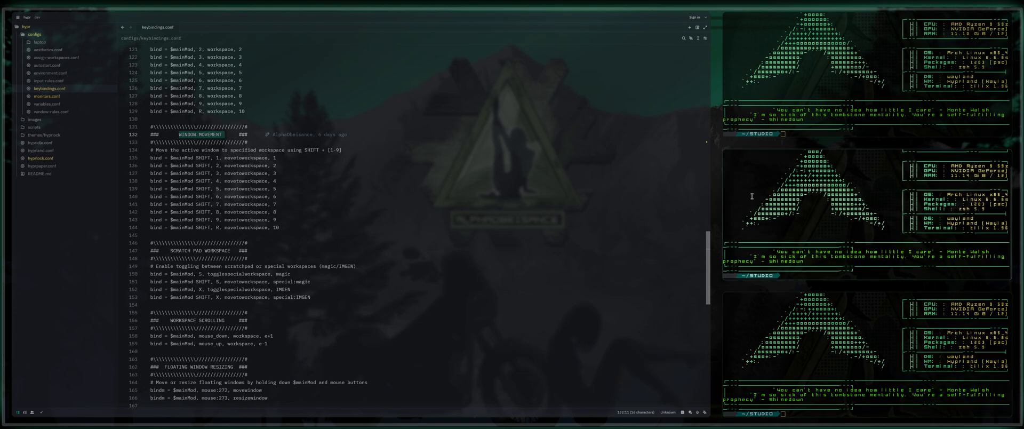
# Type 'cmat' in a demo terminal window.
pyautogui.write('cmat')
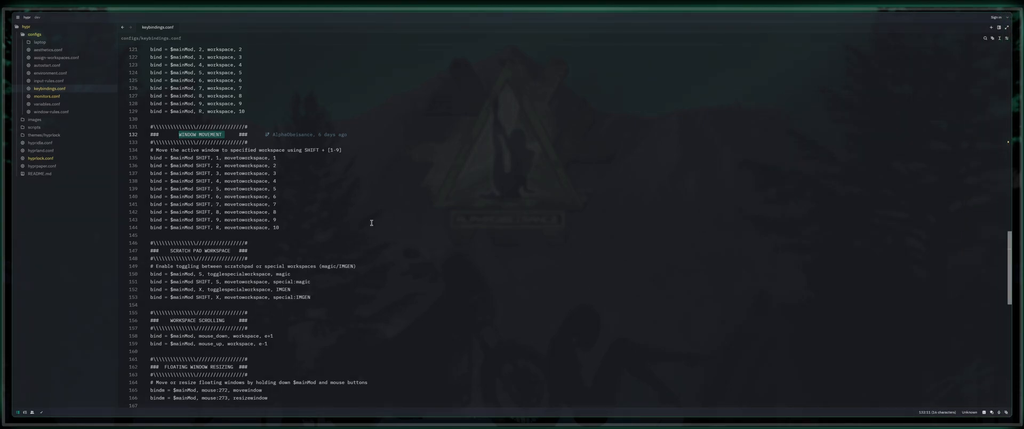
pyautogui.moveTo(809, 233)
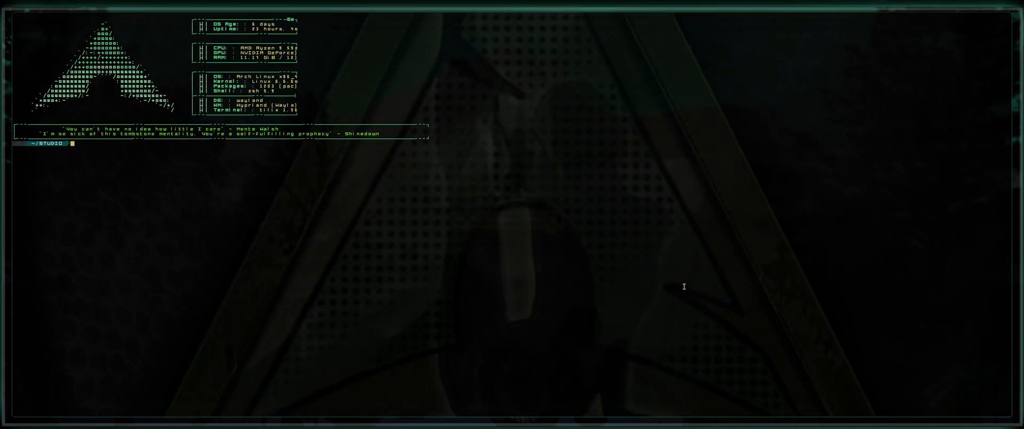
pyautogui.moveTo(437, 192)
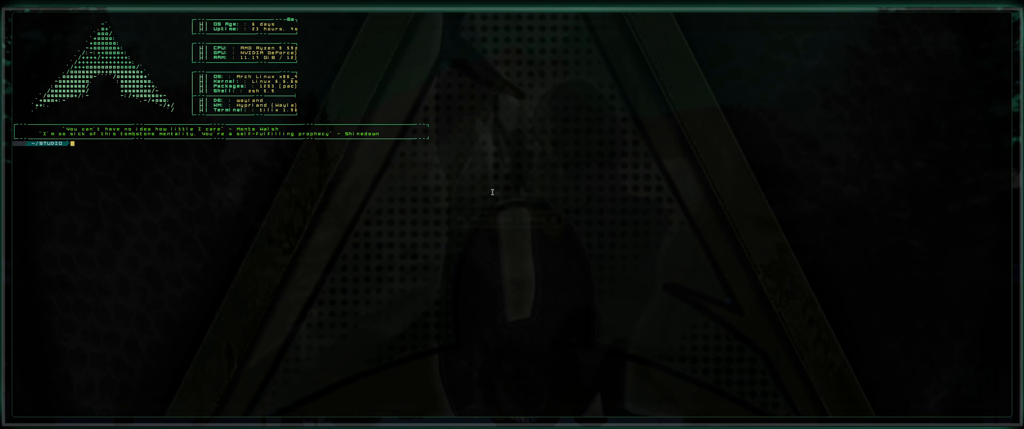
pyautogui.moveTo(562, 192)
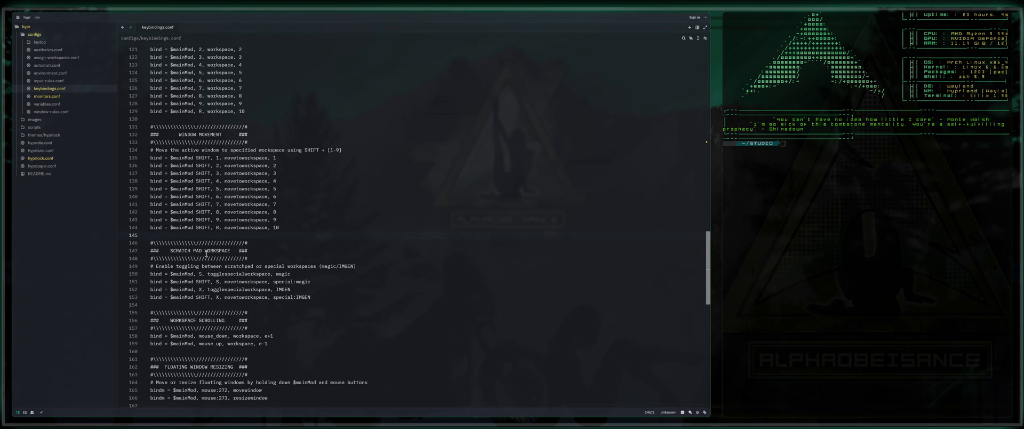
# Highlight the SCRATCH PAD WORKSPACE heading in keybindings.conf.
pyautogui.doubleClick(199, 251)
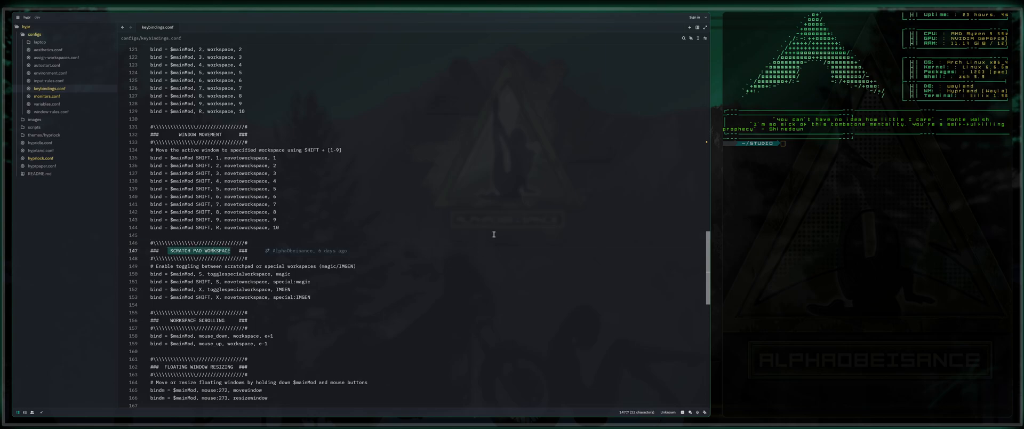
# Scroll keybindings.conf down from the scratch pad binds toward Workspace Scrolling.
pyautogui.scroll(-3)
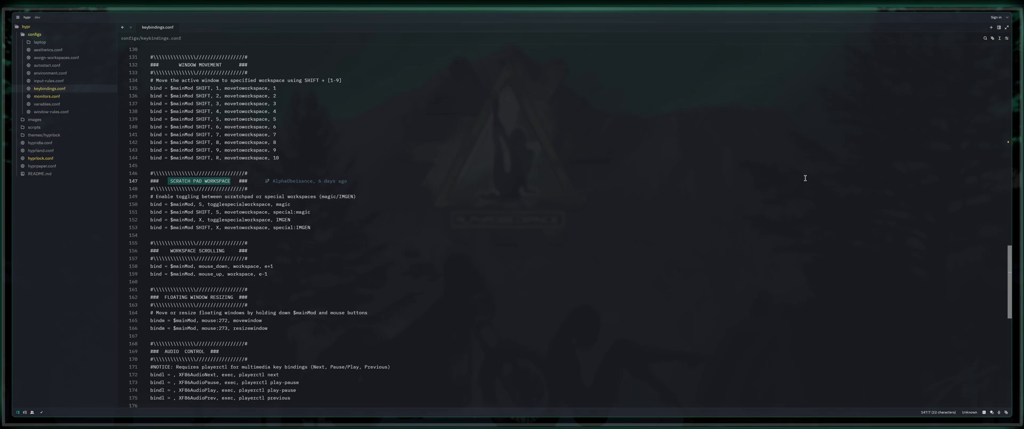
pyautogui.moveTo(320, 222)
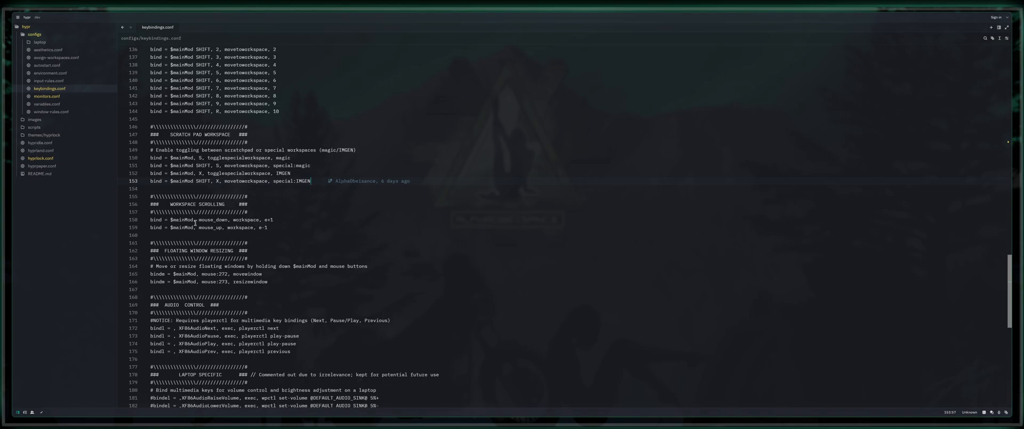
pyautogui.moveTo(410, 236)
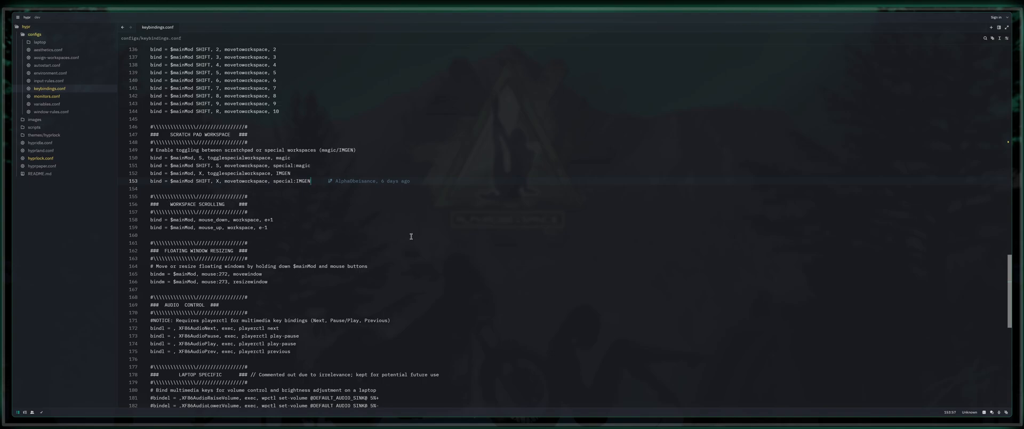
pyautogui.moveTo(380, 204)
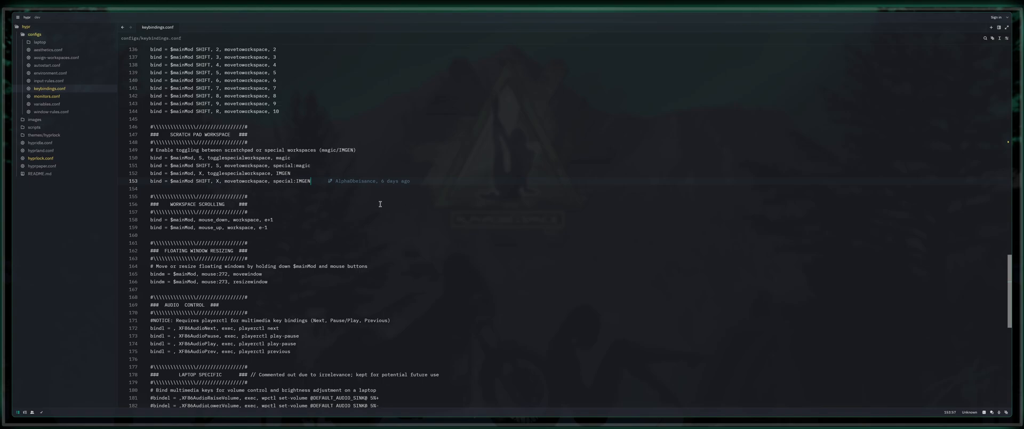
pyautogui.moveTo(172, 213)
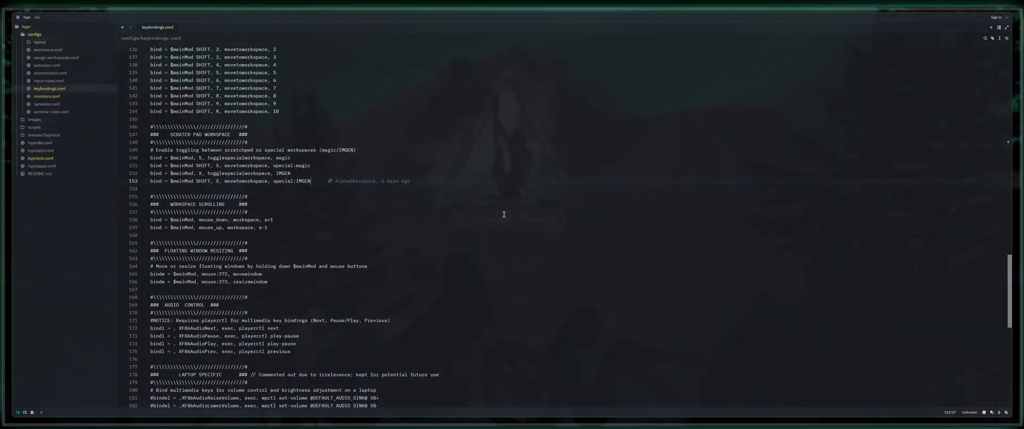
pyautogui.moveTo(336, 187)
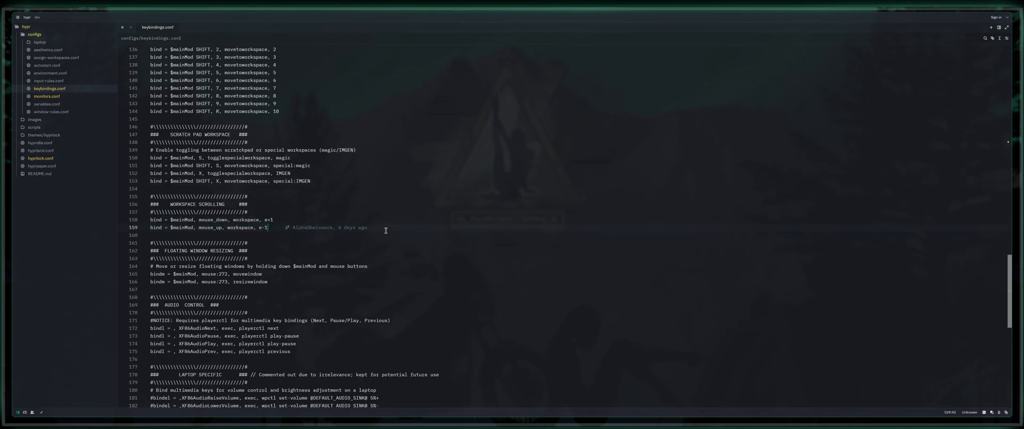
pyautogui.moveTo(279, 274)
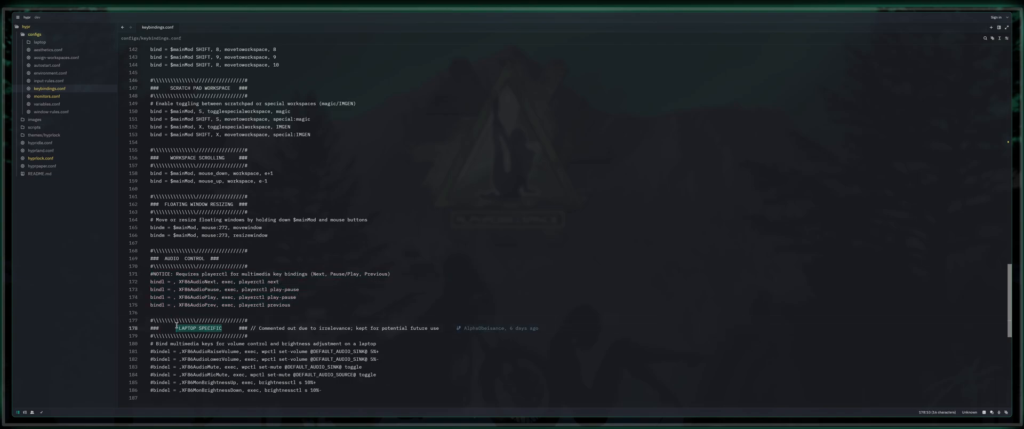
# Scroll from the top of keybindings.conf down through the Apps and Functions binds.
pyautogui.scroll(-3)
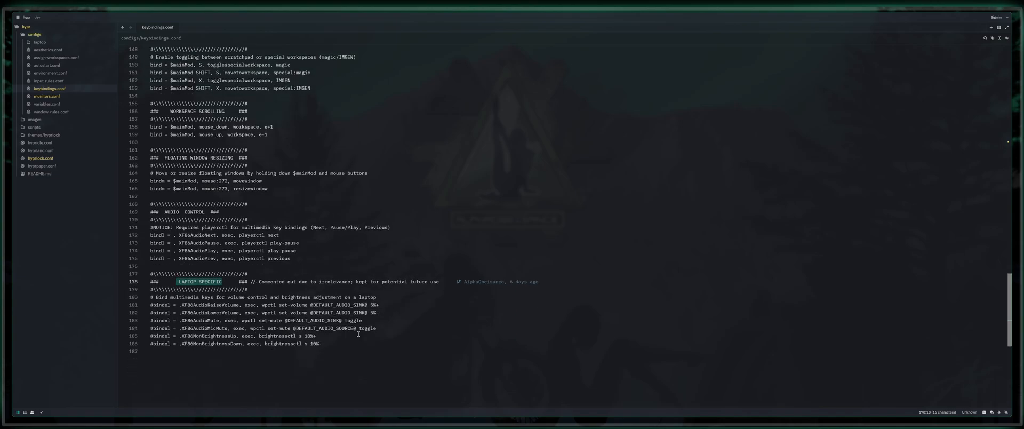
pyautogui.moveTo(325, 351)
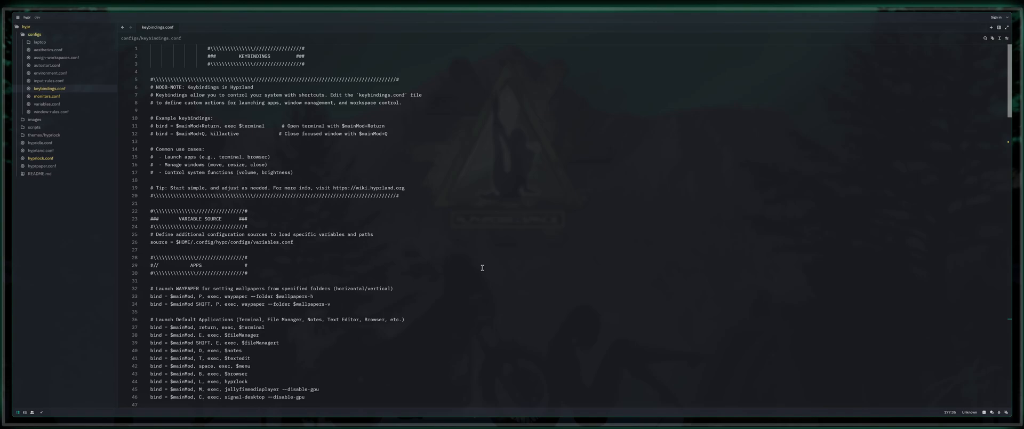
pyautogui.moveTo(485, 267)
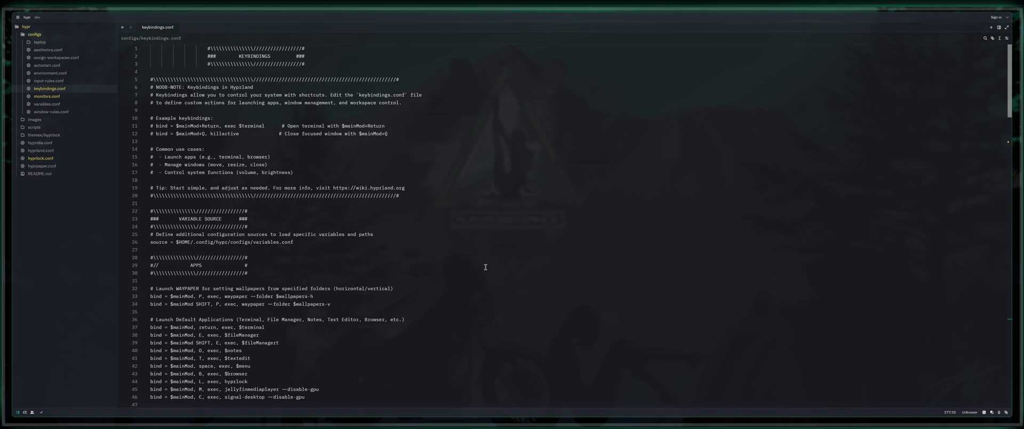
pyautogui.scroll(-3)
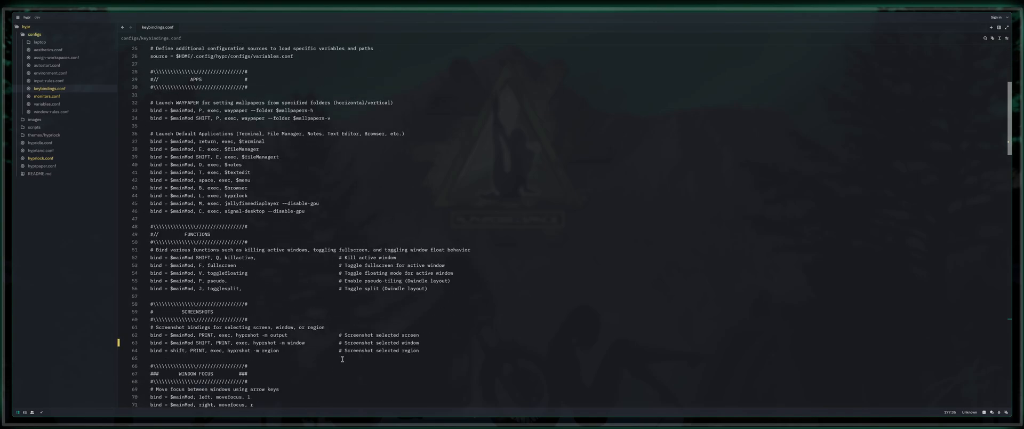